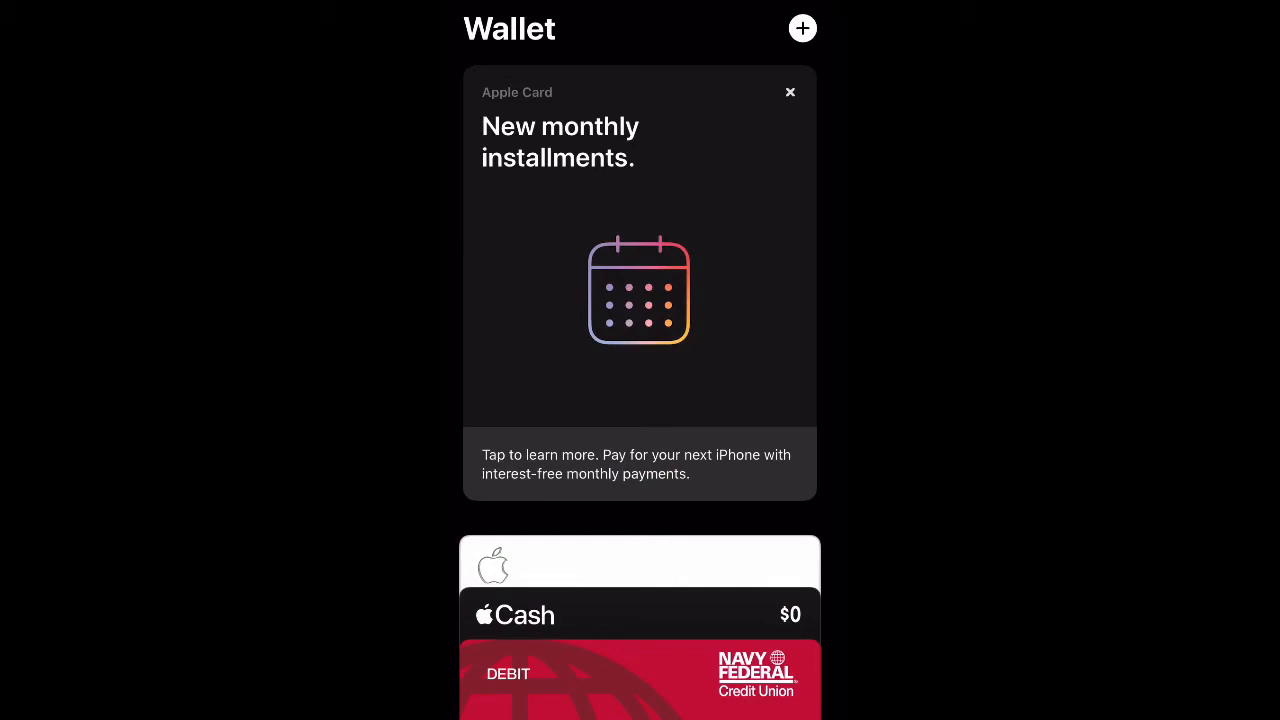
# Start adding a new card to Wallet with the + button.
pyautogui.click(802, 28)
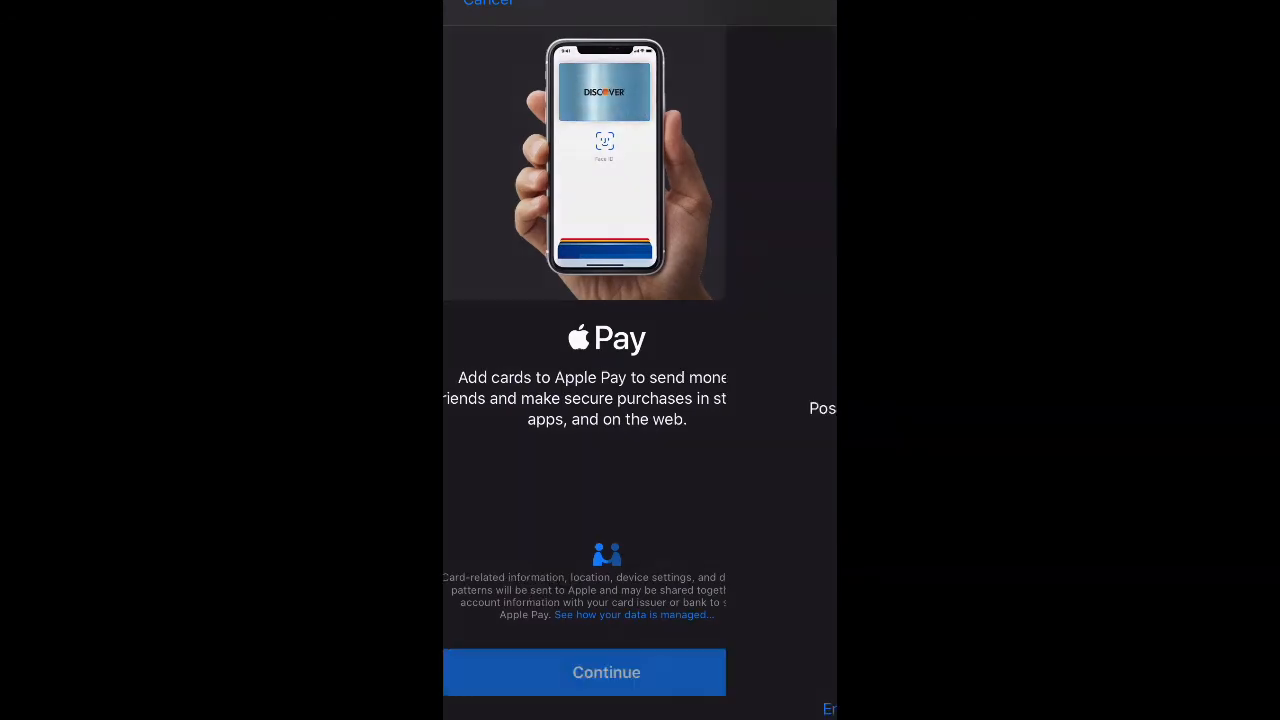
# Continue past the Apple Pay introduction to the card capture screen.
pyautogui.click(606, 672)
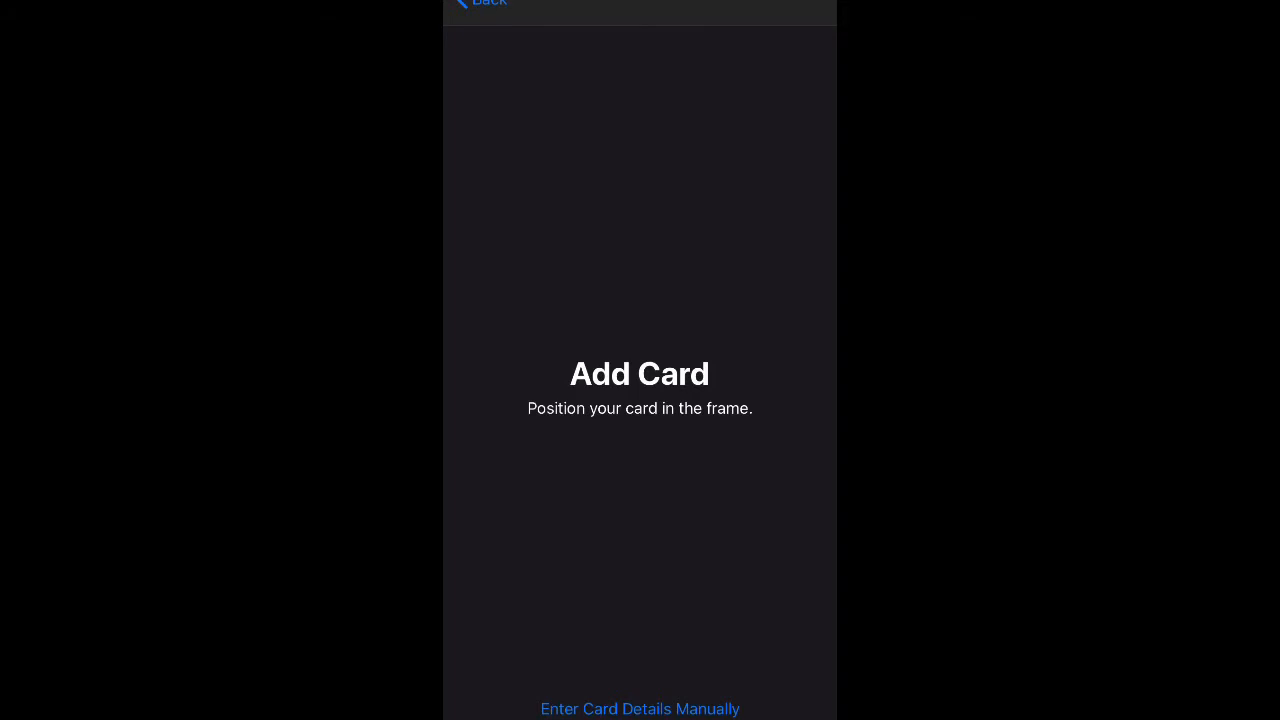
# Enter the Navy Federal debit card details manually and set it as the default card.
pyautogui.click(640, 708)
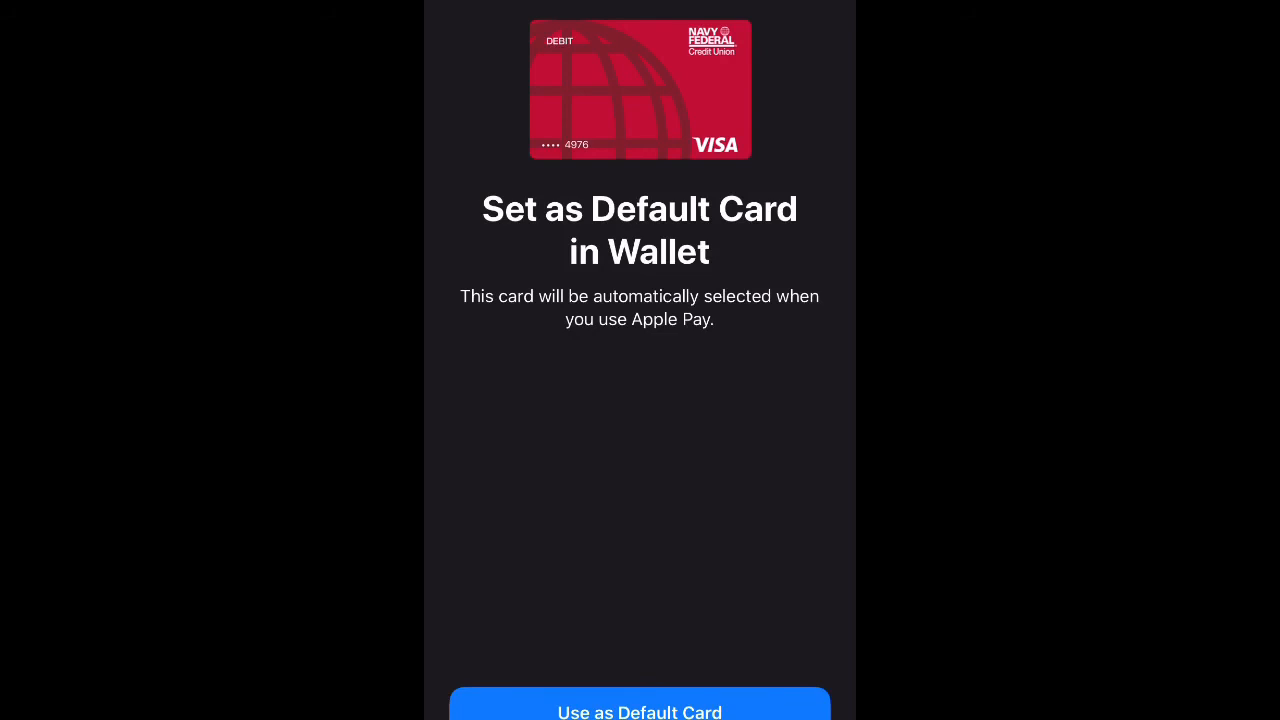
pyautogui.click(640, 710)
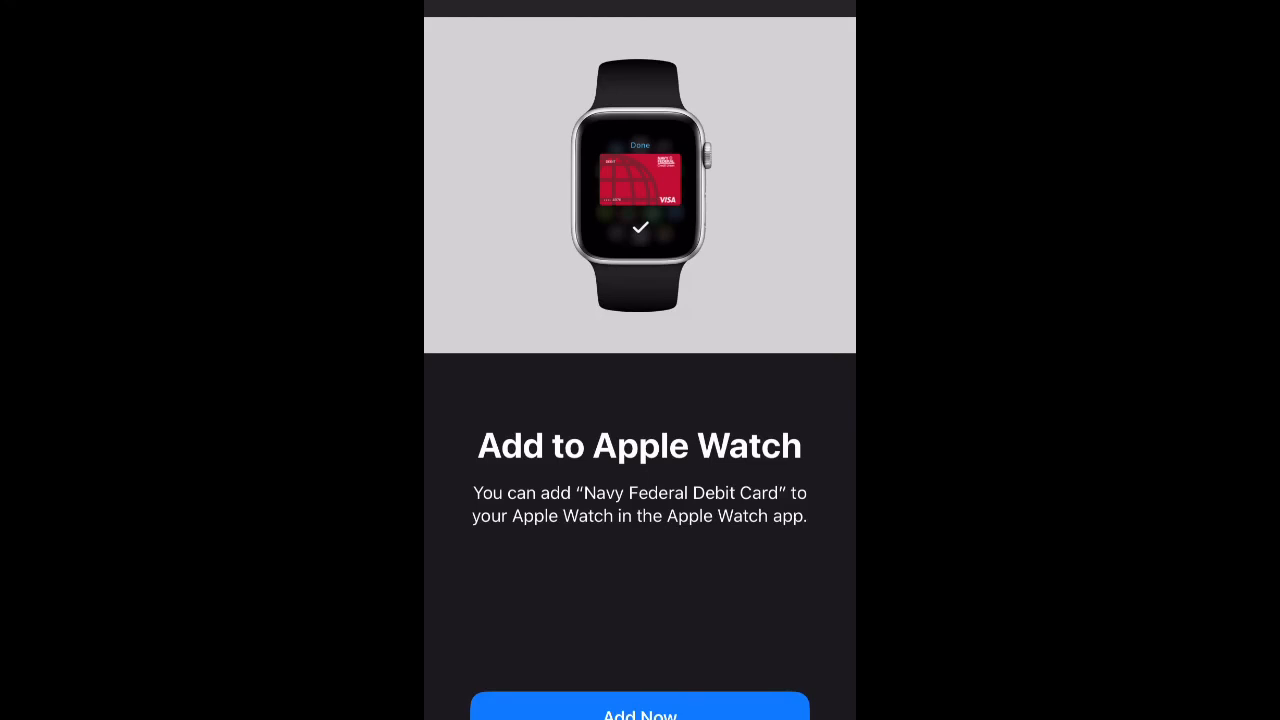
# Choose Add Now to put the Navy Federal Debit Card on the Apple Watch.
pyautogui.click(640, 712)
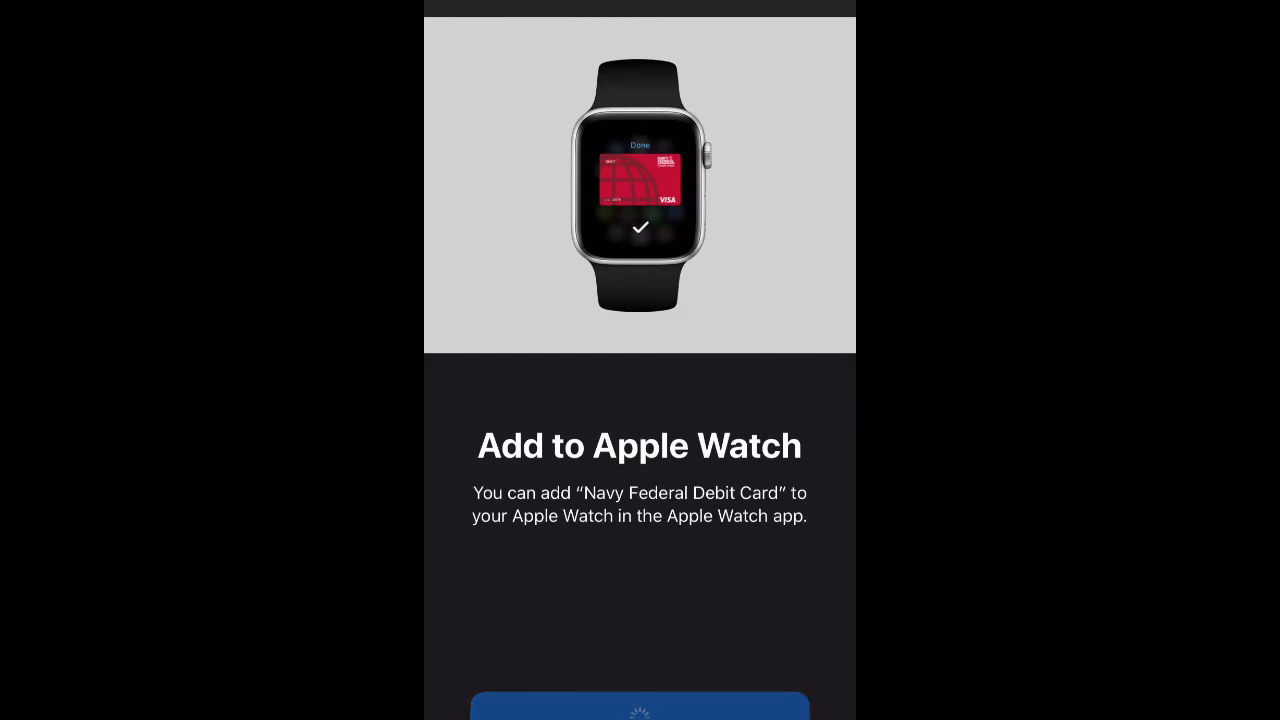